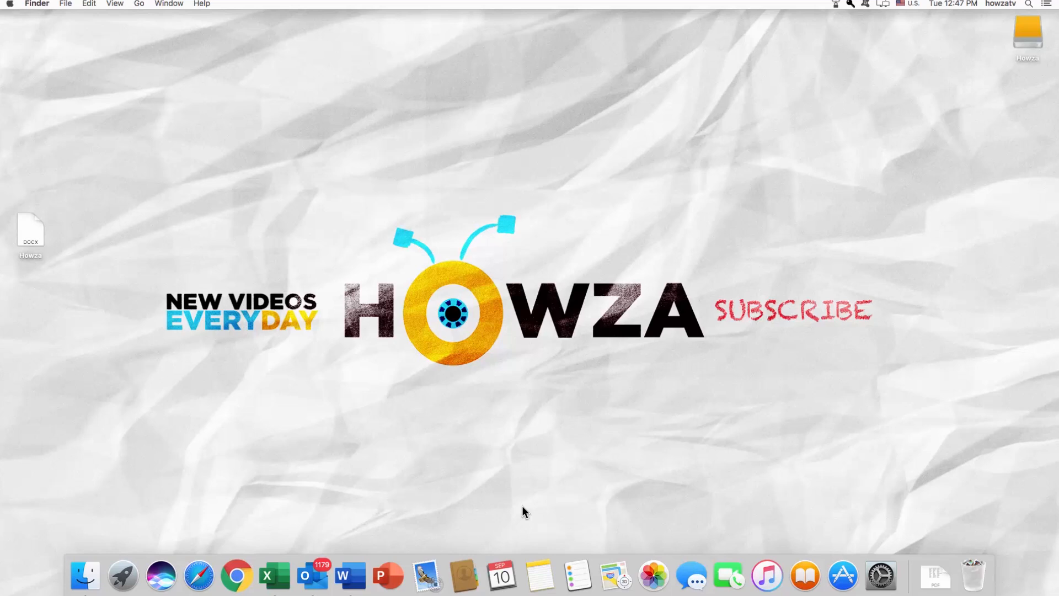
Step: Open the Howza Word document from the desktop
double_click(30, 230)
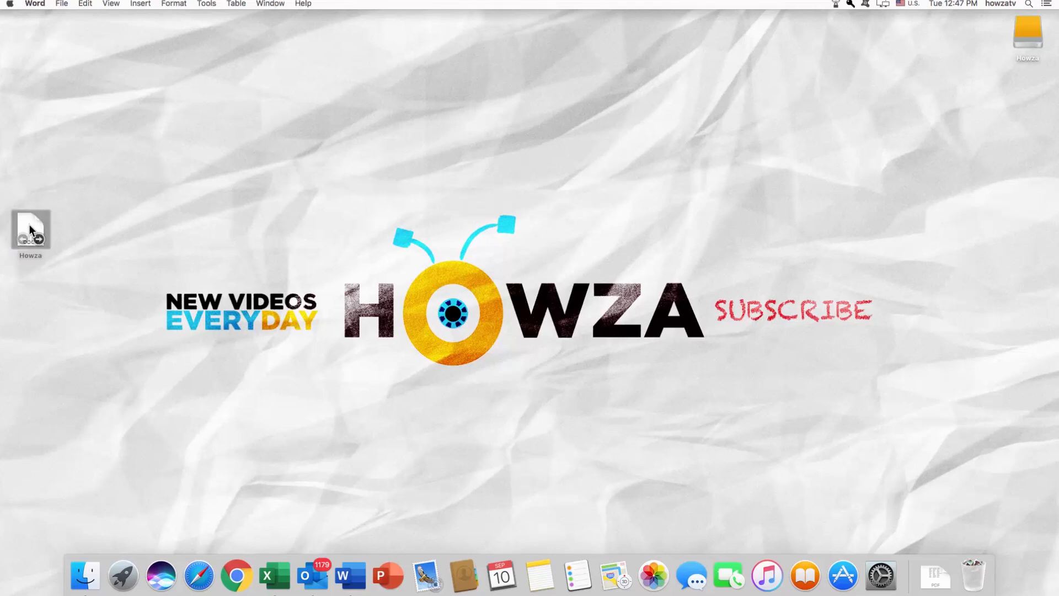
Step: Open Howza in Word showing 52 and 62, then bring up the input source menu
double_click(31, 229)
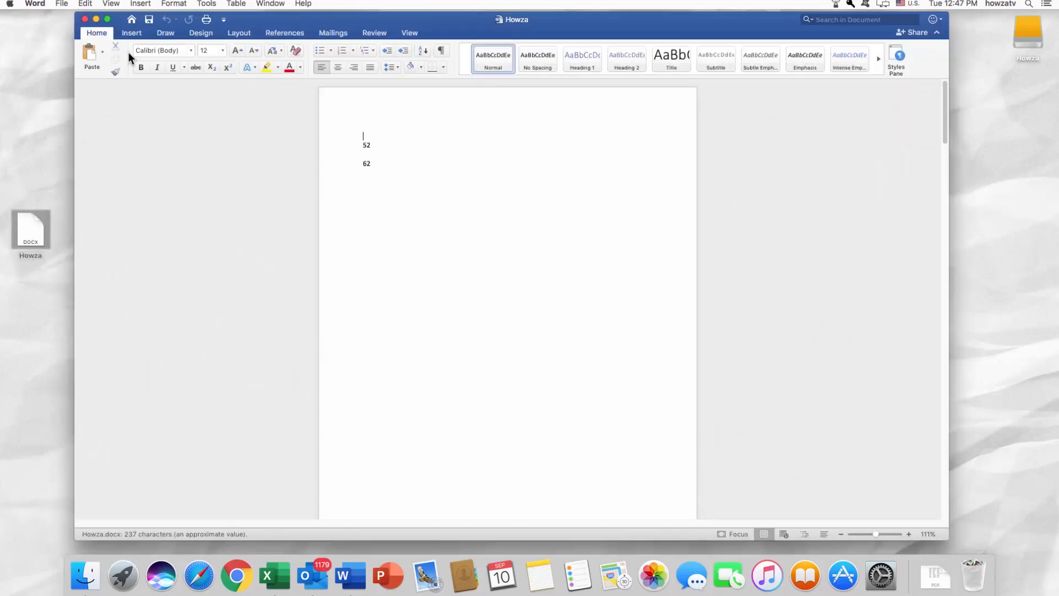
click(883, 5)
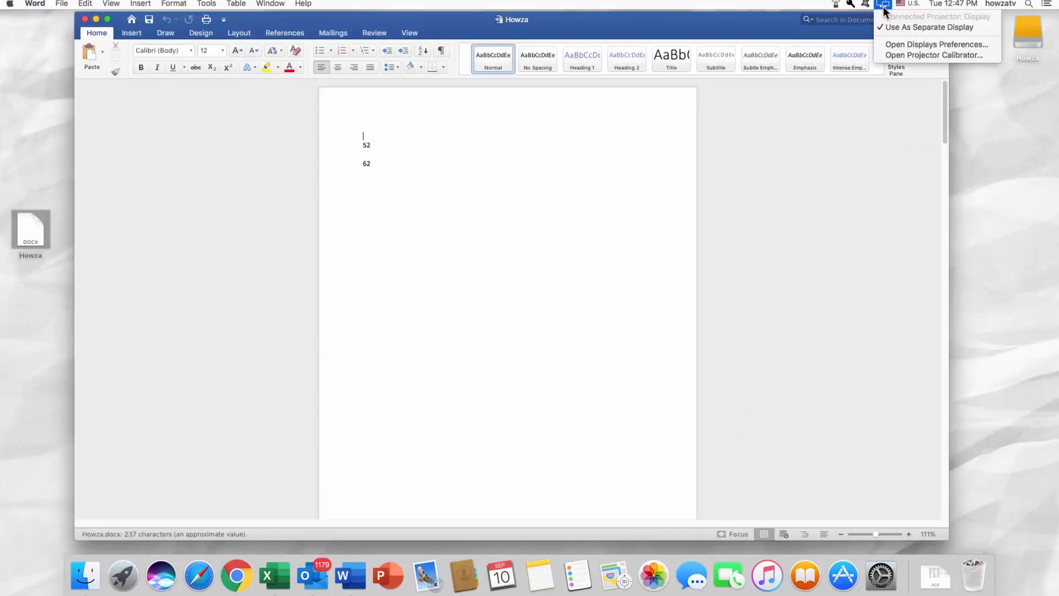
mouse_move(937, 44)
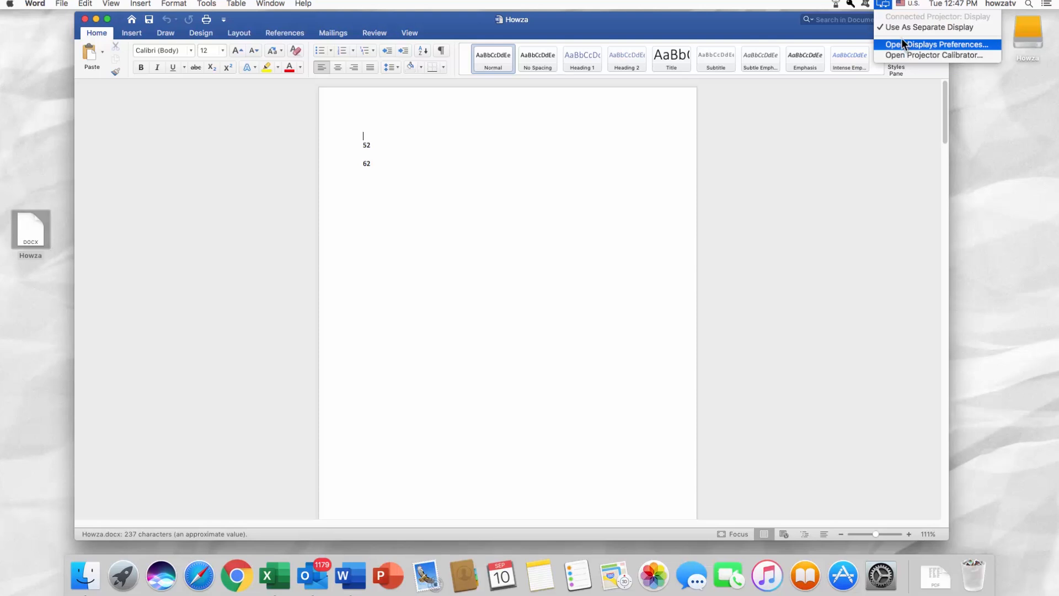
click(914, 4)
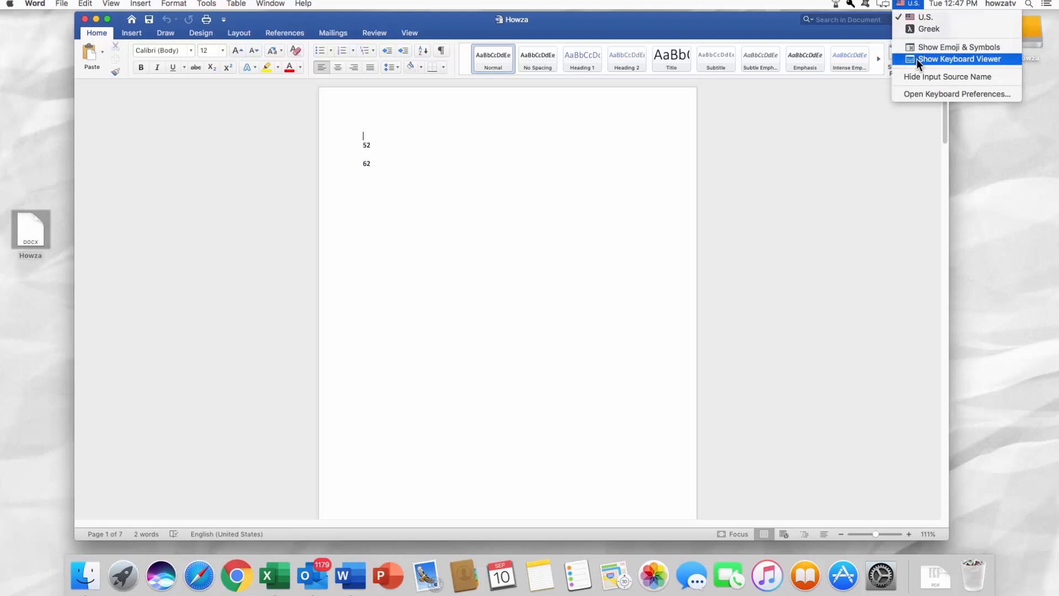
Step: Show the on-screen Keyboard Viewer and select the 2 in 52
click(958, 59)
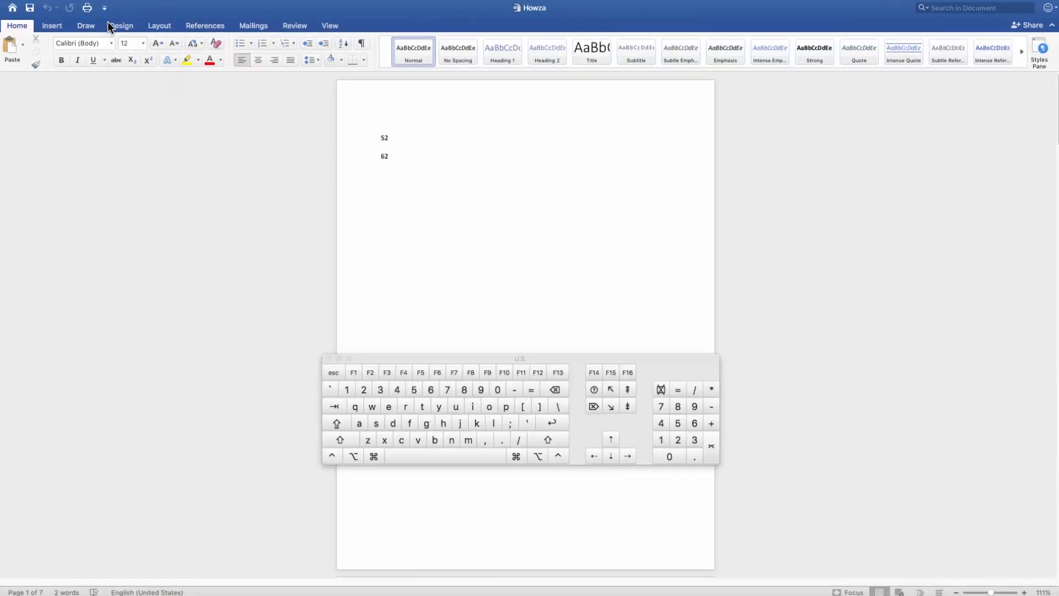
click(385, 138)
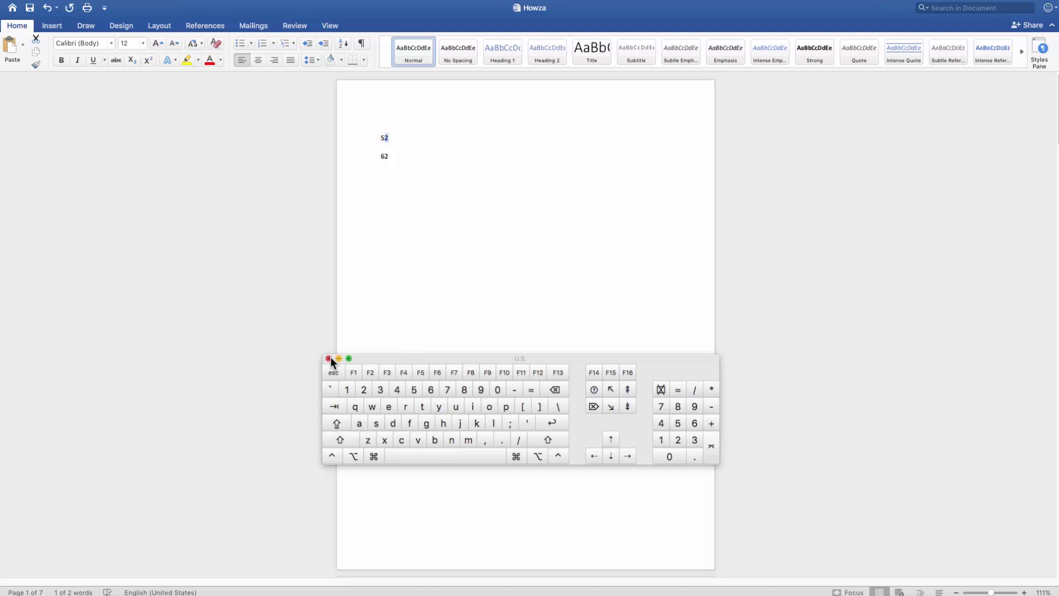
Step: Close the Keyboard Viewer and make the 2 in 62 superscript so it reads 6²
click(329, 358)
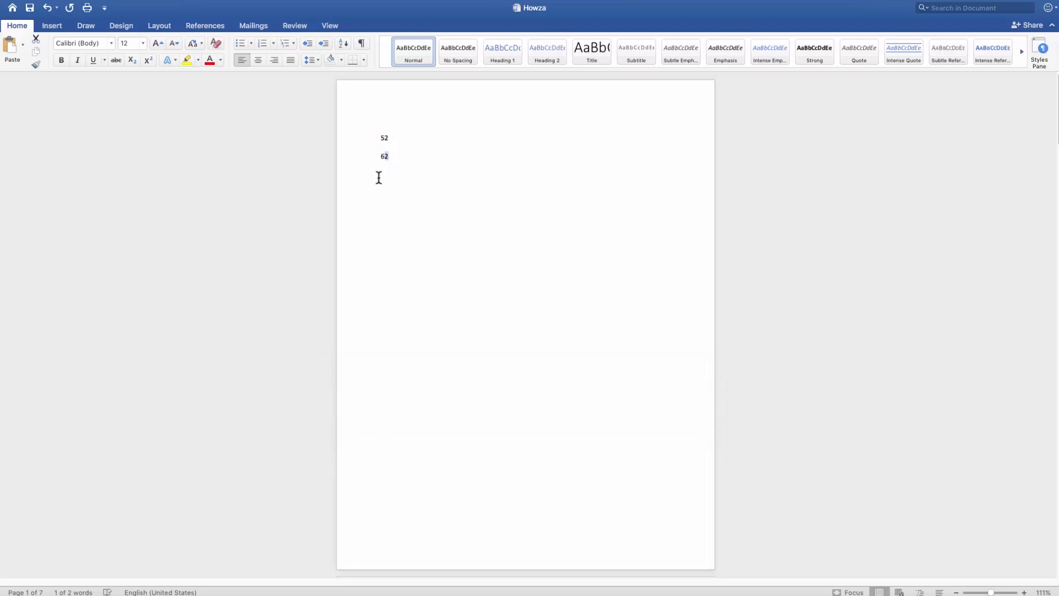
click(147, 59)
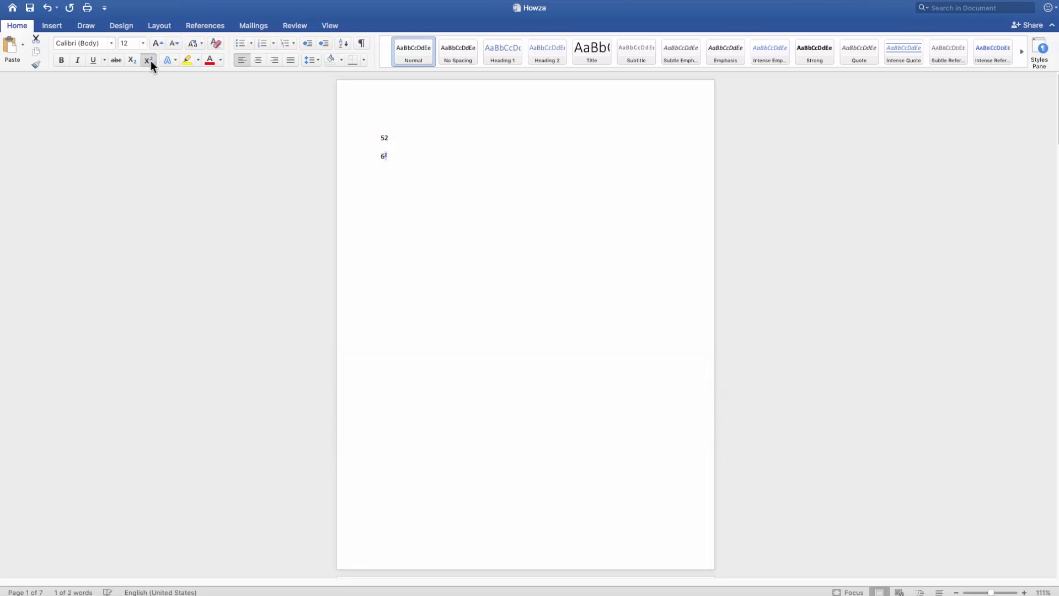
click(130, 59)
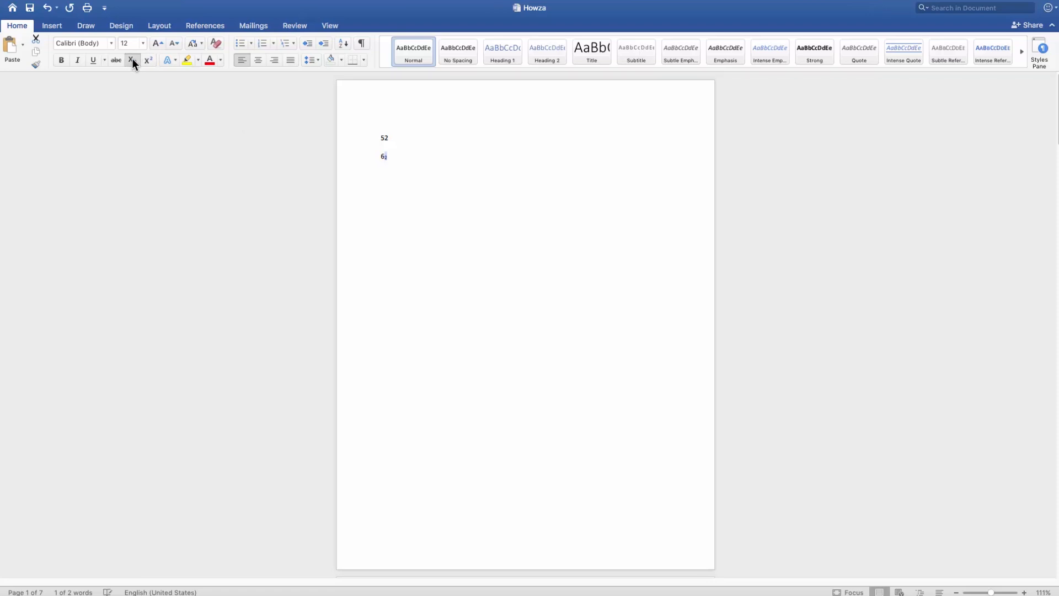
click(148, 60)
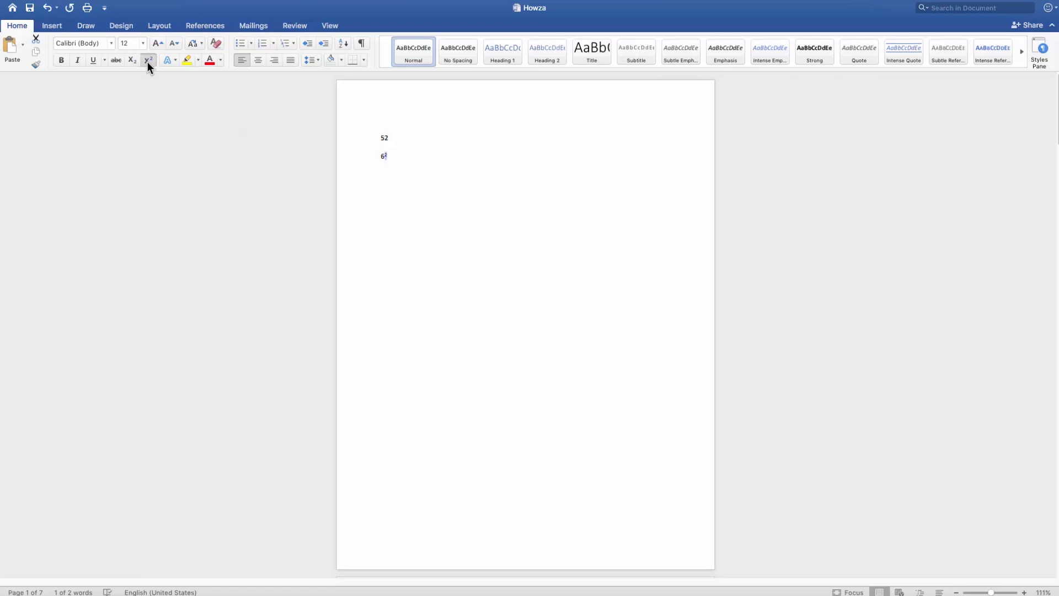